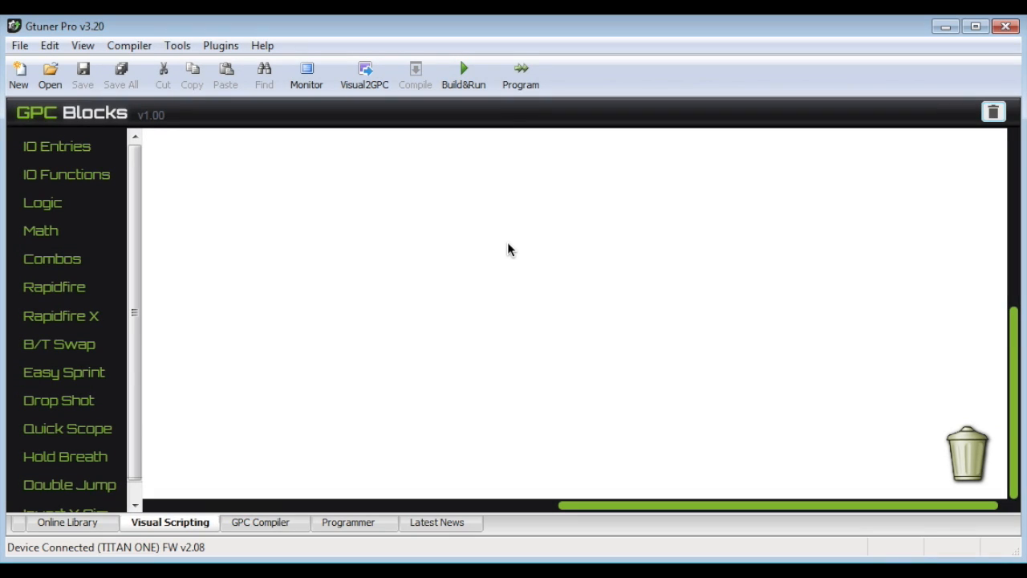
{"action": "mouse_move", "coordinate": [49, 45]}
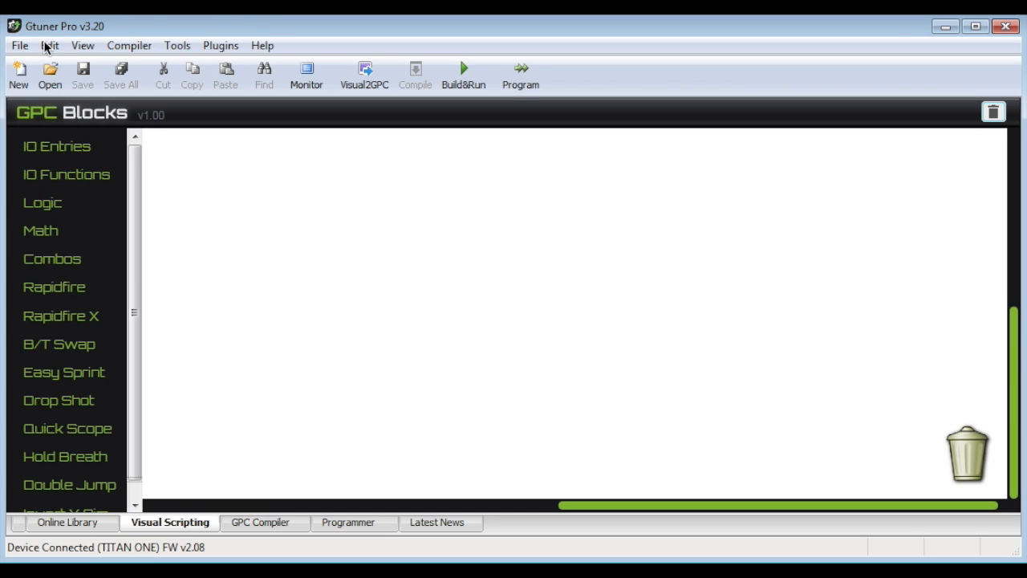
{"action": "mouse_move", "coordinate": [526, 212]}
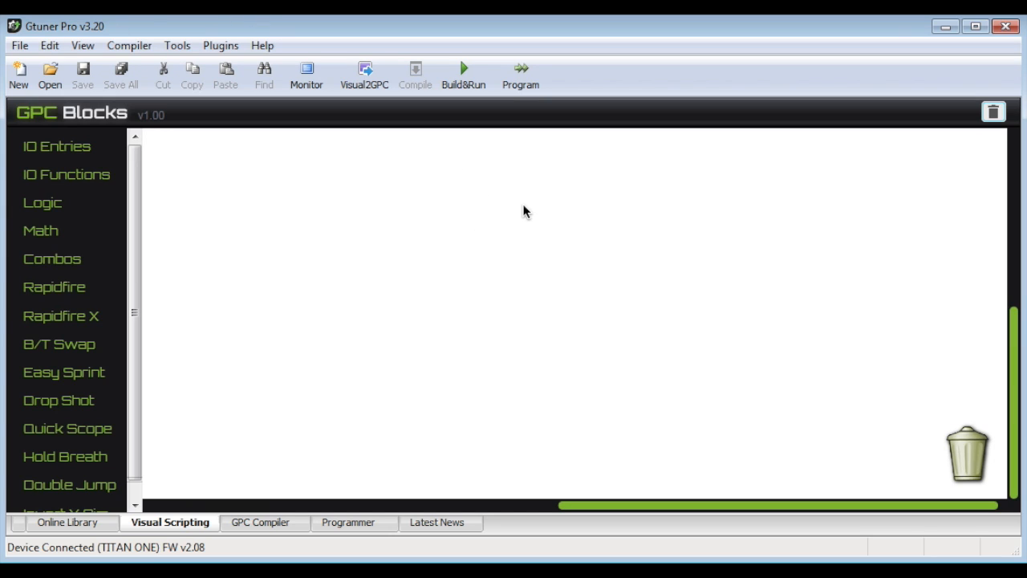
{"action": "mouse_move", "coordinate": [523, 202]}
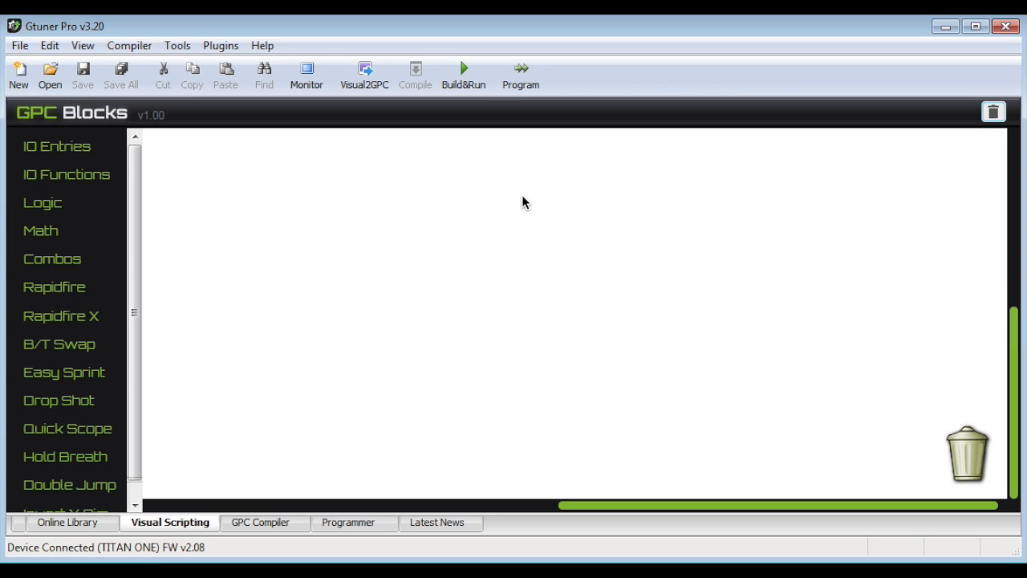
{"action": "mouse_move", "coordinate": [536, 255]}
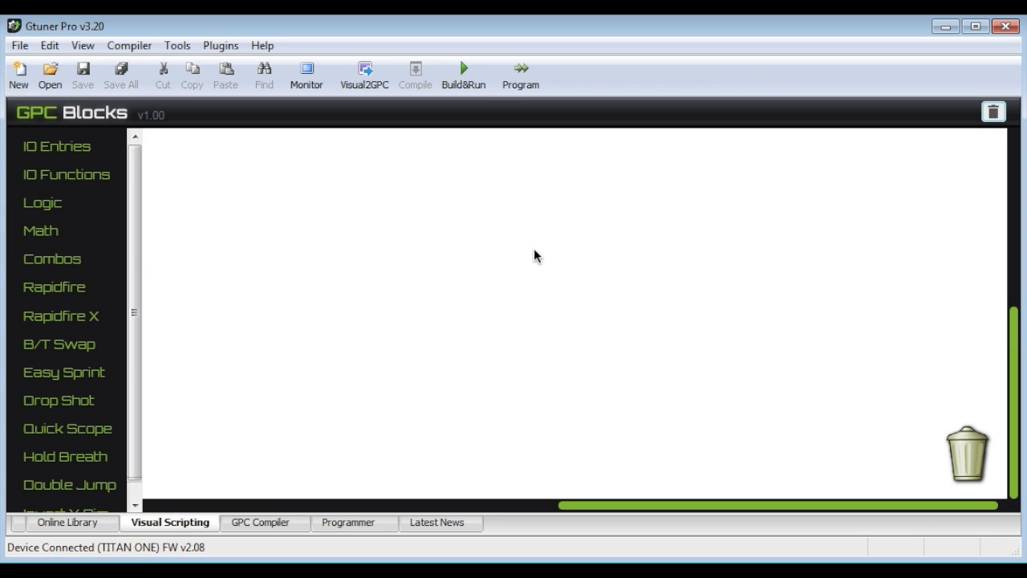
{"action": "mouse_move", "coordinate": [562, 279]}
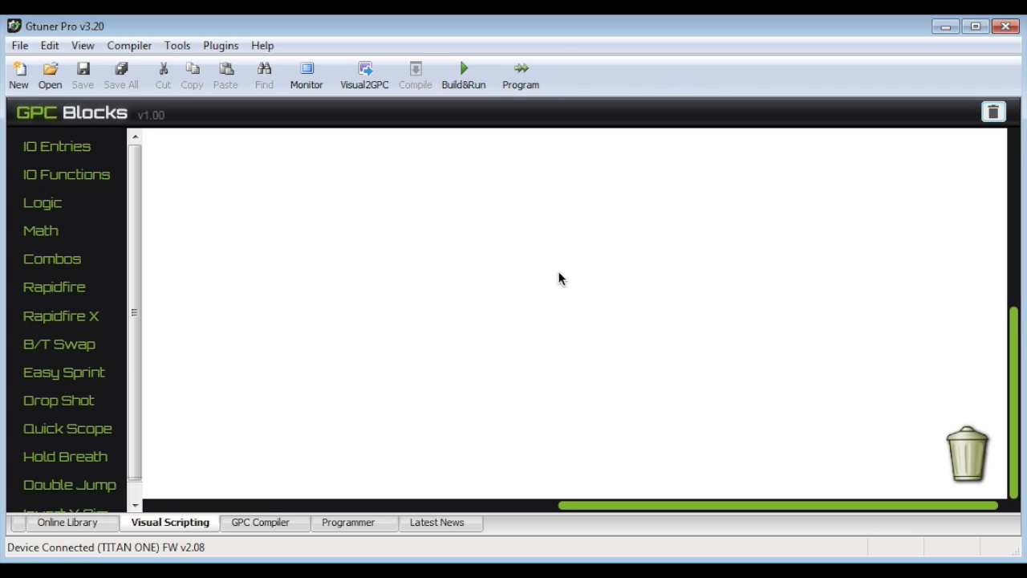
{"action": "mouse_move", "coordinate": [552, 285]}
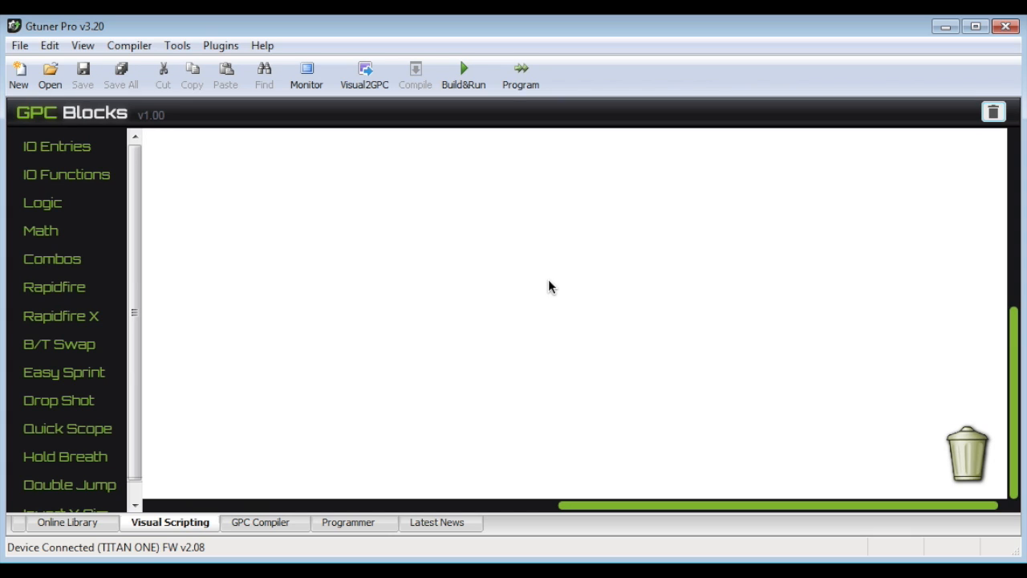
{"action": "mouse_move", "coordinate": [138, 189]}
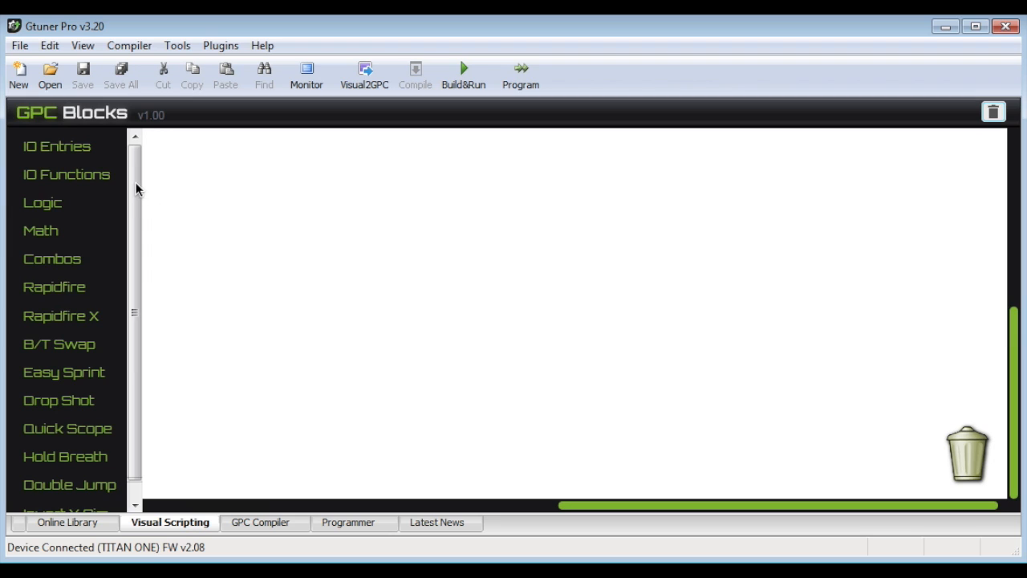
{"action": "mouse_move", "coordinate": [475, 304]}
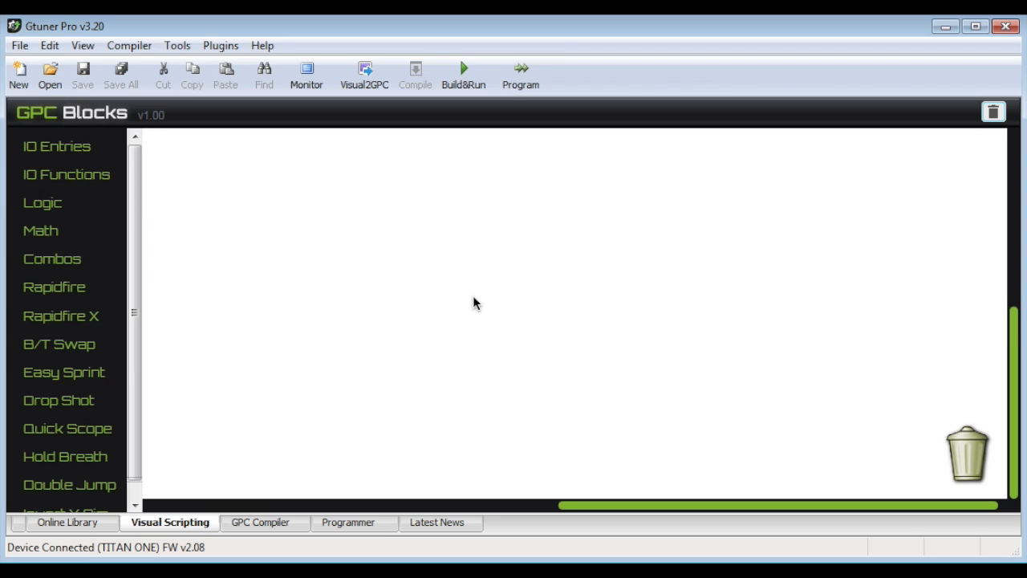
{"action": "mouse_move", "coordinate": [202, 178]}
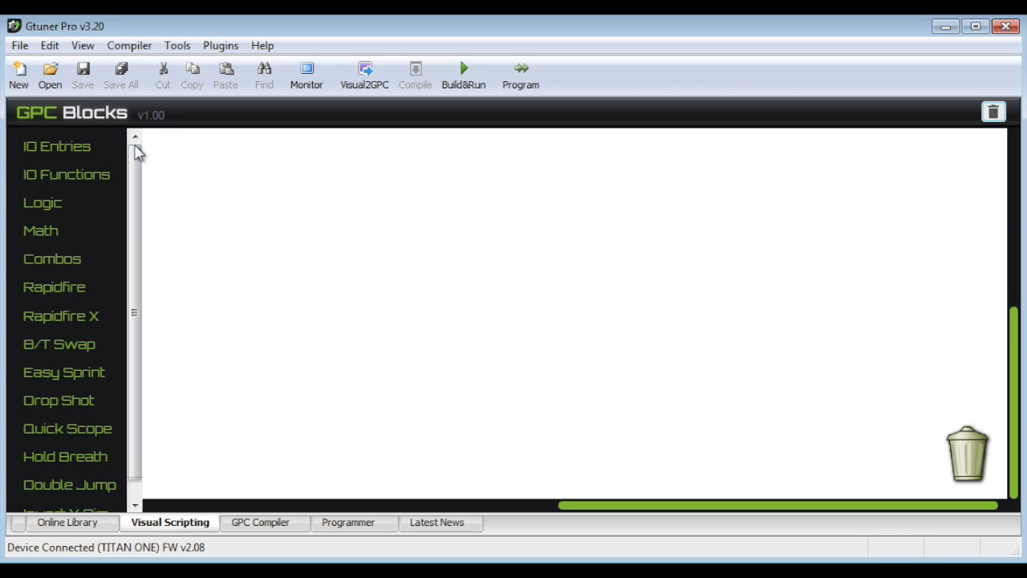
- Browse IO Entries (PS4 entry), IO Functions, Logic and Combos categories, landing on the Rapidfire/Turbo blocks
{"action": "left_click", "coordinate": [56, 146]}
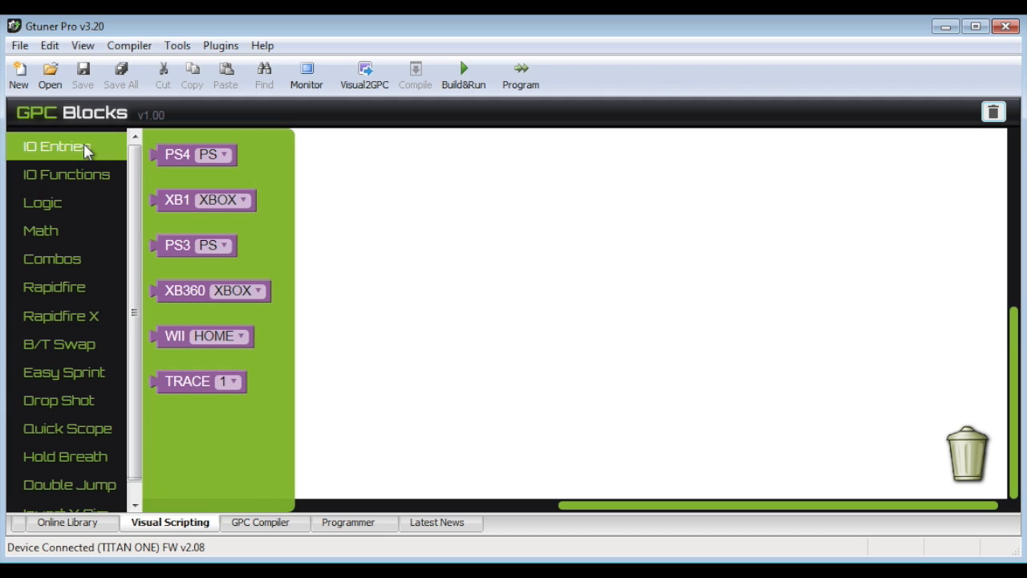
{"action": "left_click", "coordinate": [193, 243]}
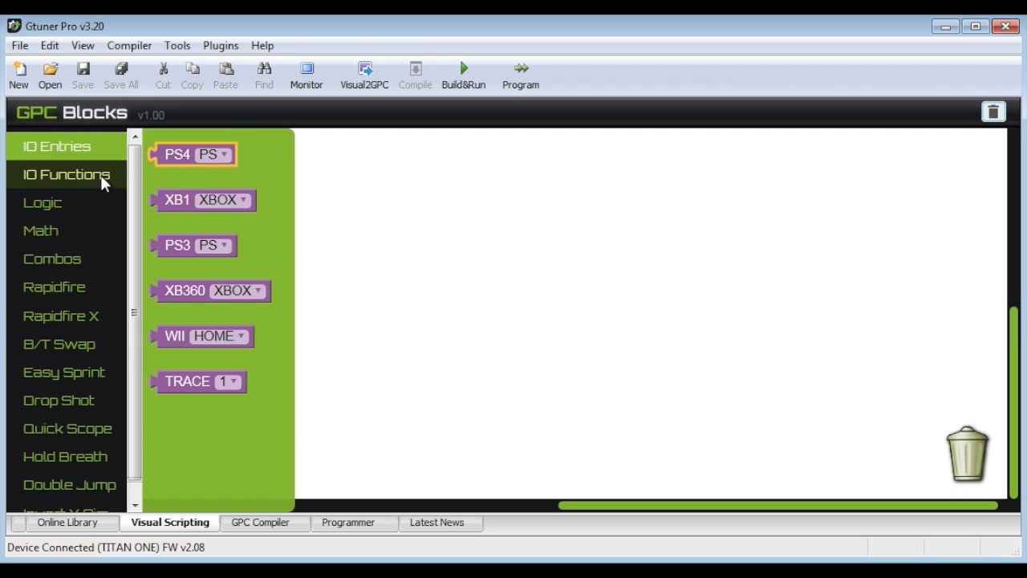
{"action": "left_click", "coordinate": [66, 173]}
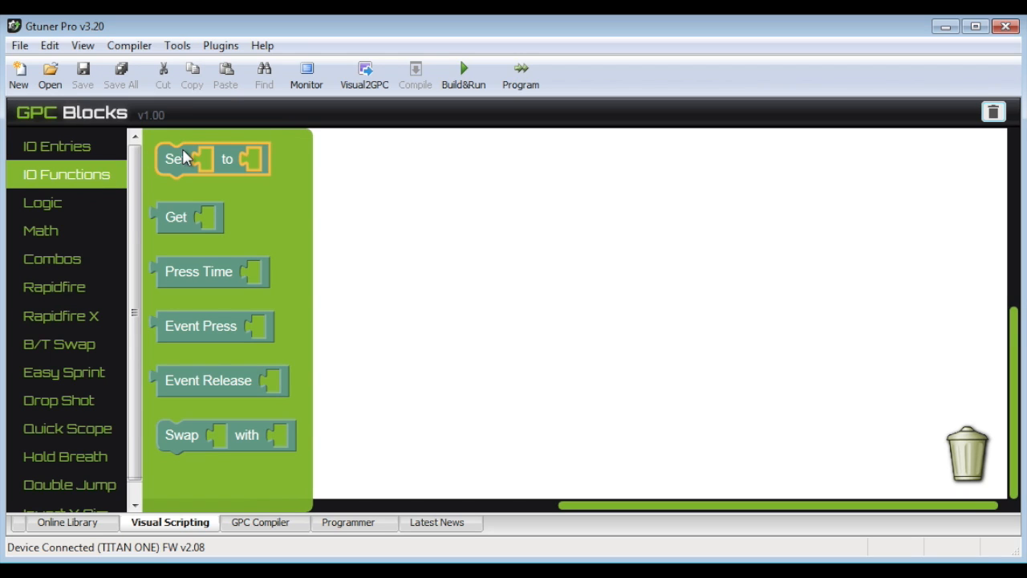
{"action": "left_click", "coordinate": [42, 202]}
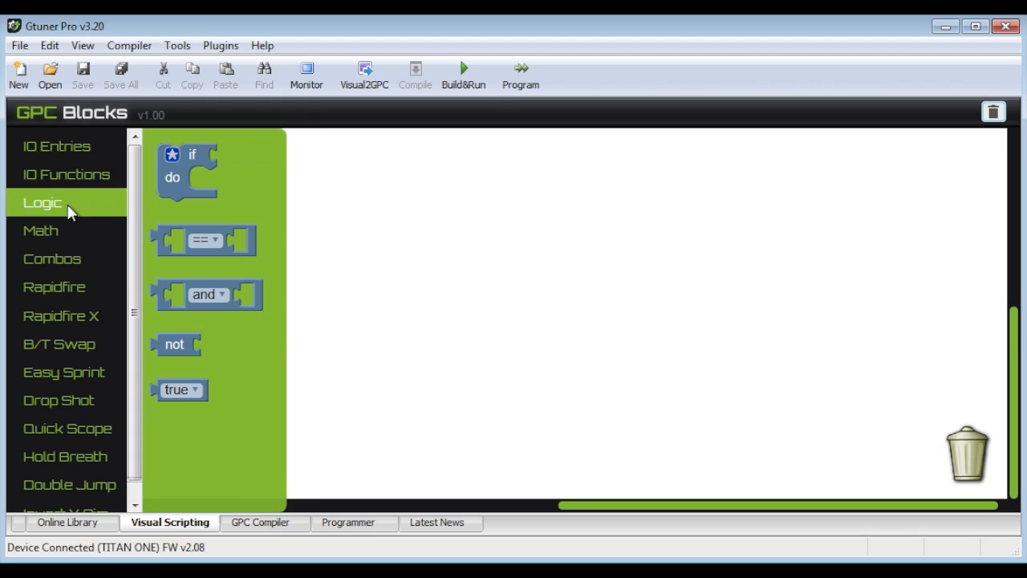
{"action": "left_click", "coordinate": [42, 231]}
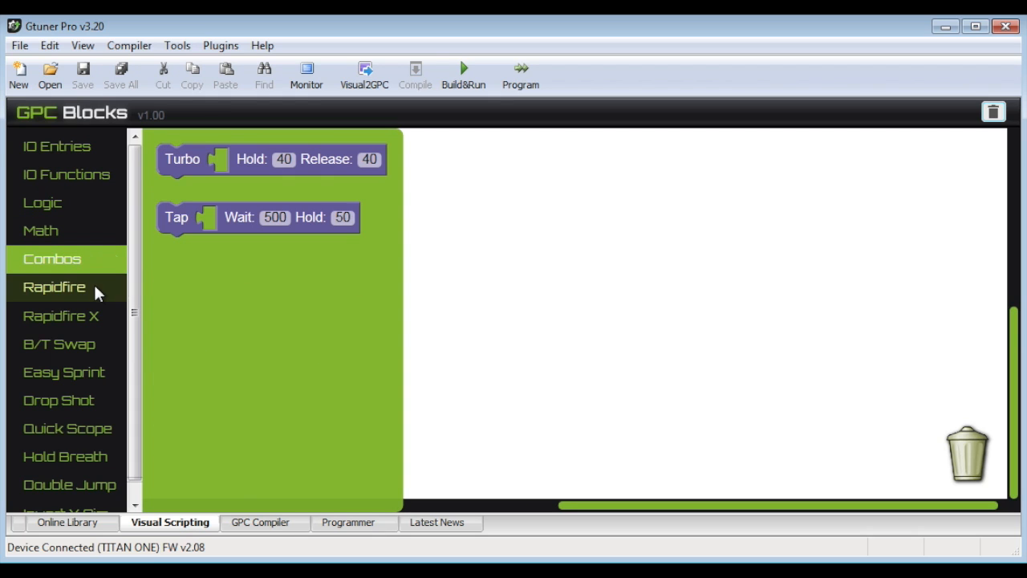
{"action": "left_click", "coordinate": [55, 286]}
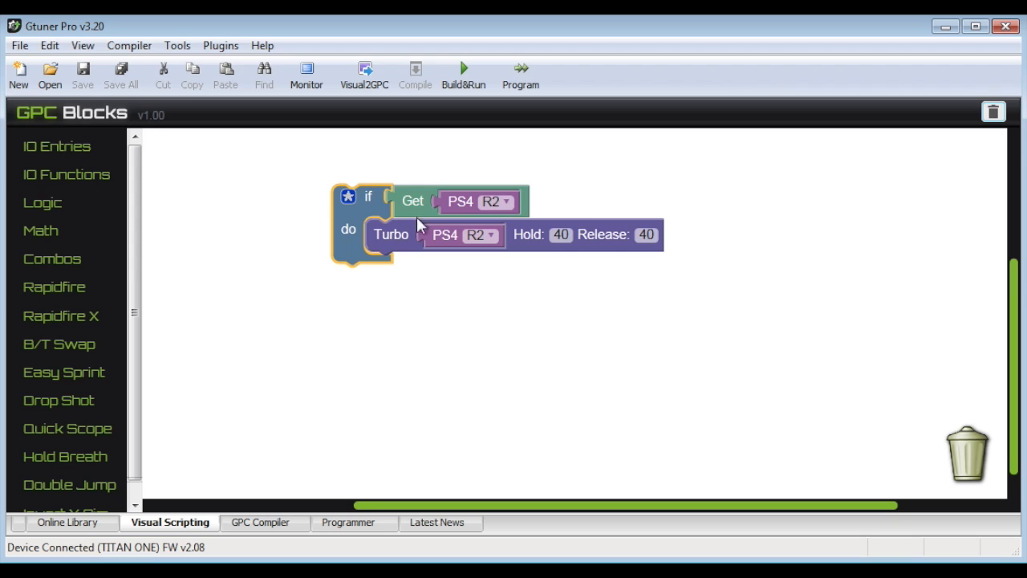
{"action": "mouse_move", "coordinate": [455, 228]}
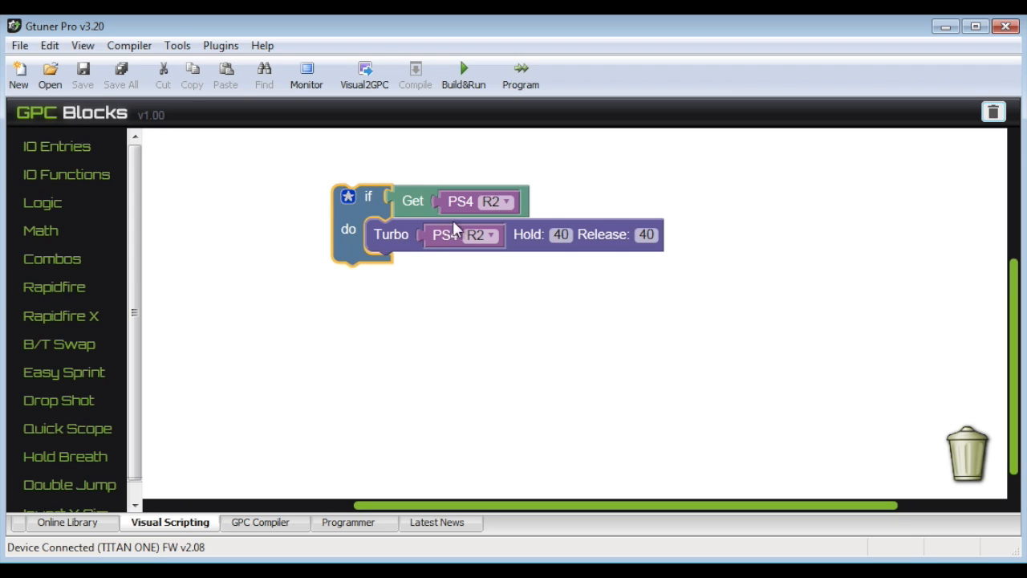
{"action": "left_click", "coordinate": [501, 202]}
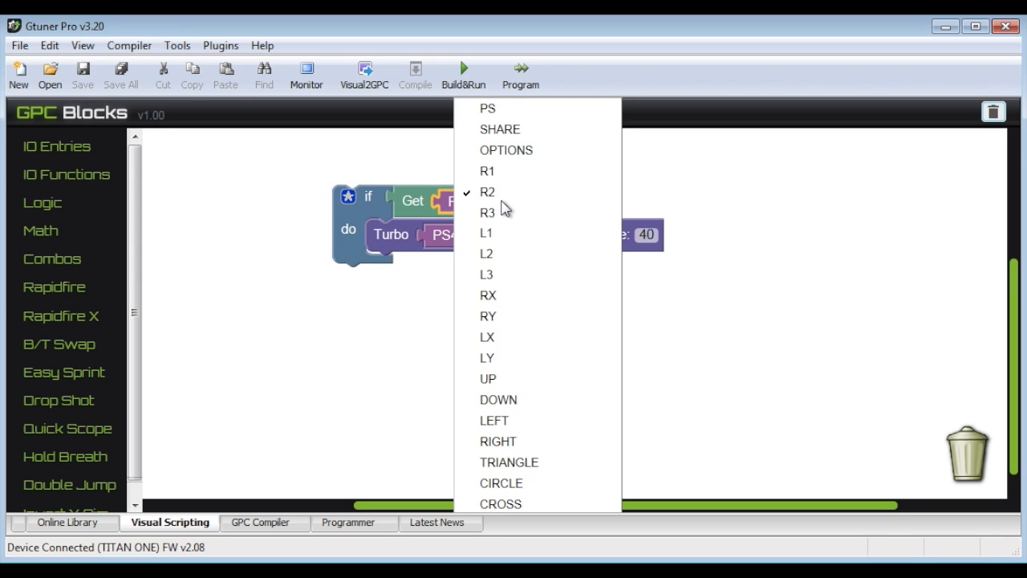
{"action": "left_click", "coordinate": [486, 254]}
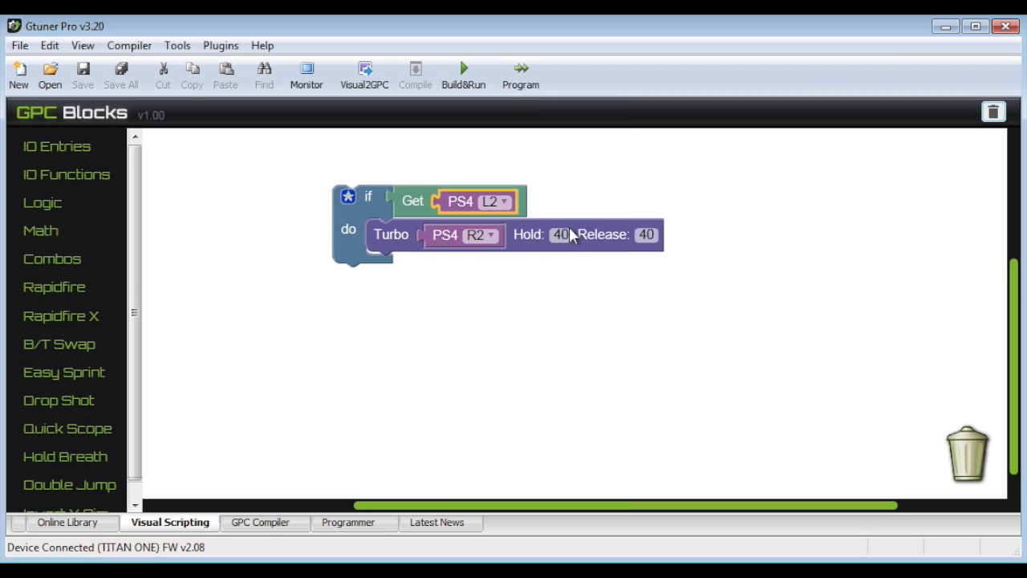
{"action": "mouse_move", "coordinate": [417, 238]}
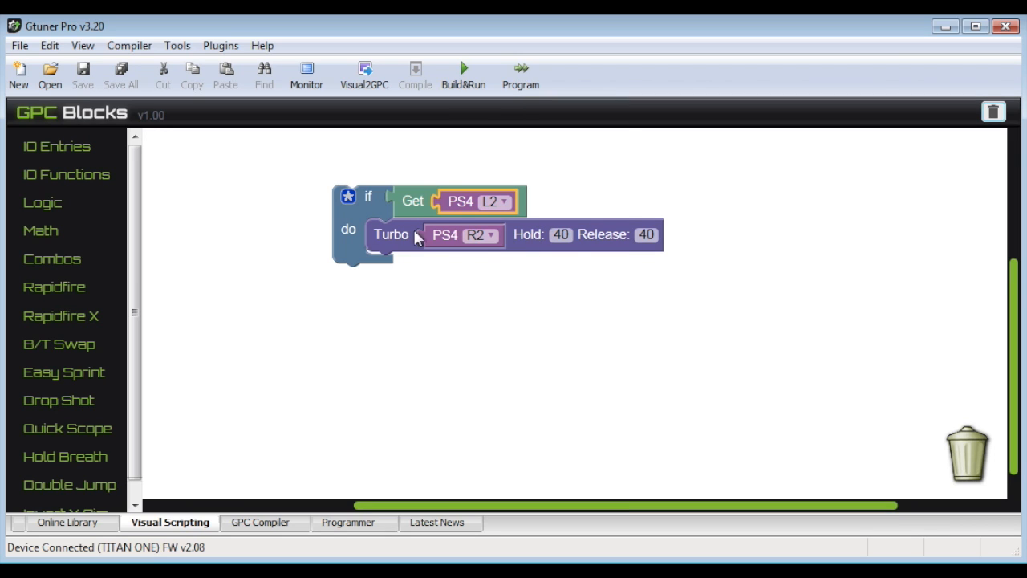
{"action": "mouse_move", "coordinate": [359, 233]}
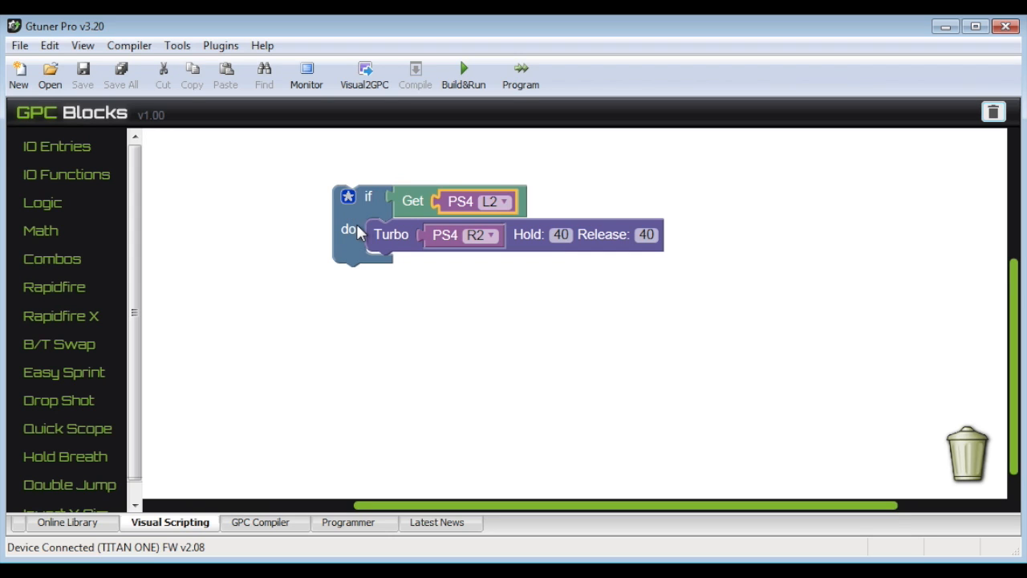
{"action": "mouse_move", "coordinate": [365, 233]}
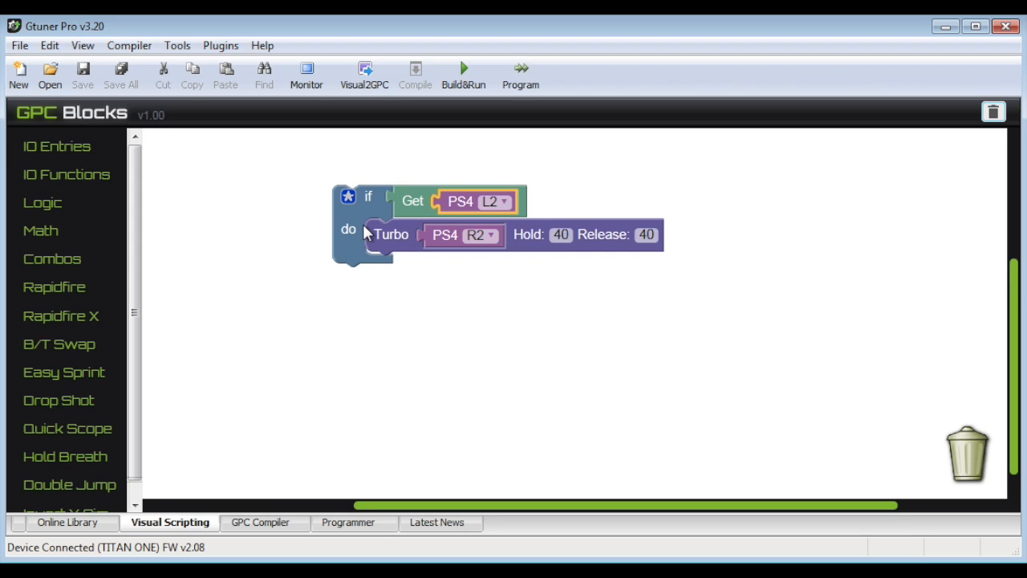
{"action": "mouse_move", "coordinate": [442, 228]}
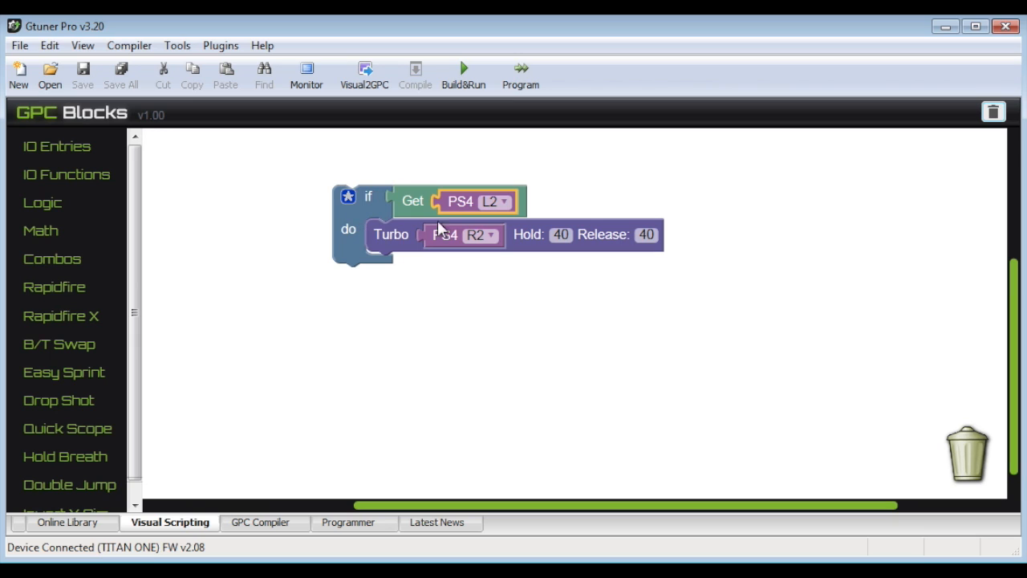
{"action": "mouse_move", "coordinate": [520, 234]}
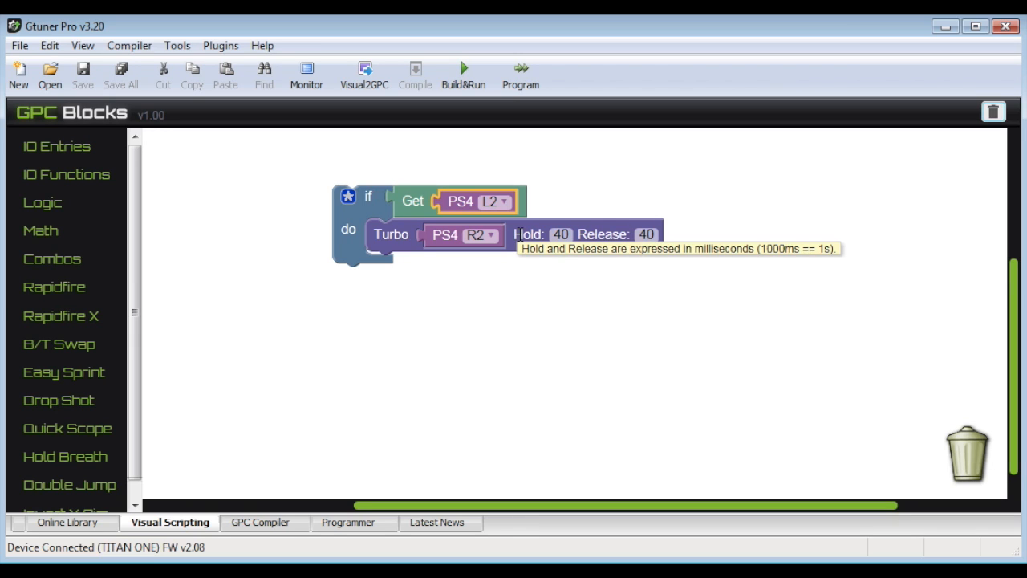
{"action": "mouse_move", "coordinate": [377, 235]}
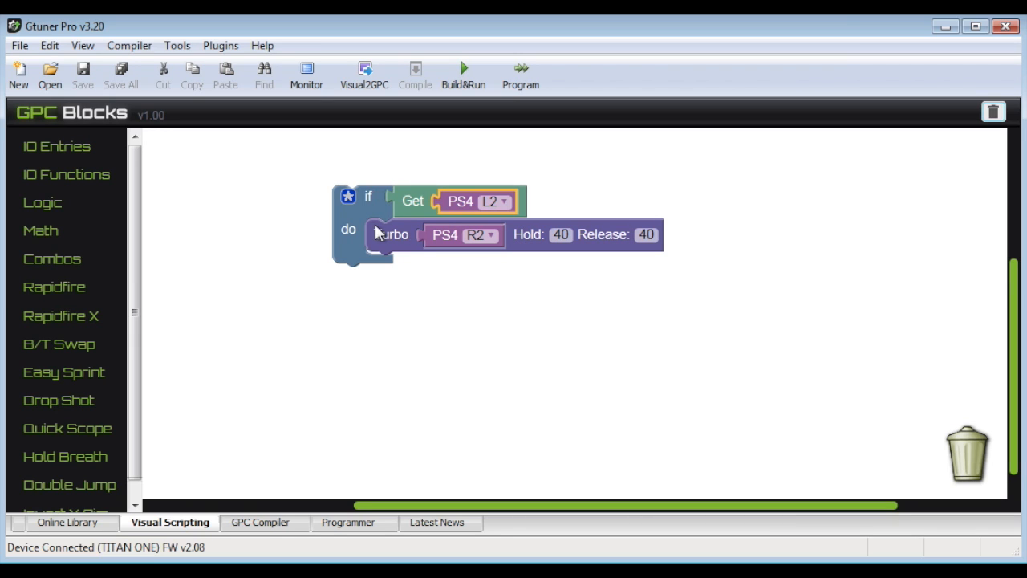
{"action": "mouse_move", "coordinate": [369, 228]}
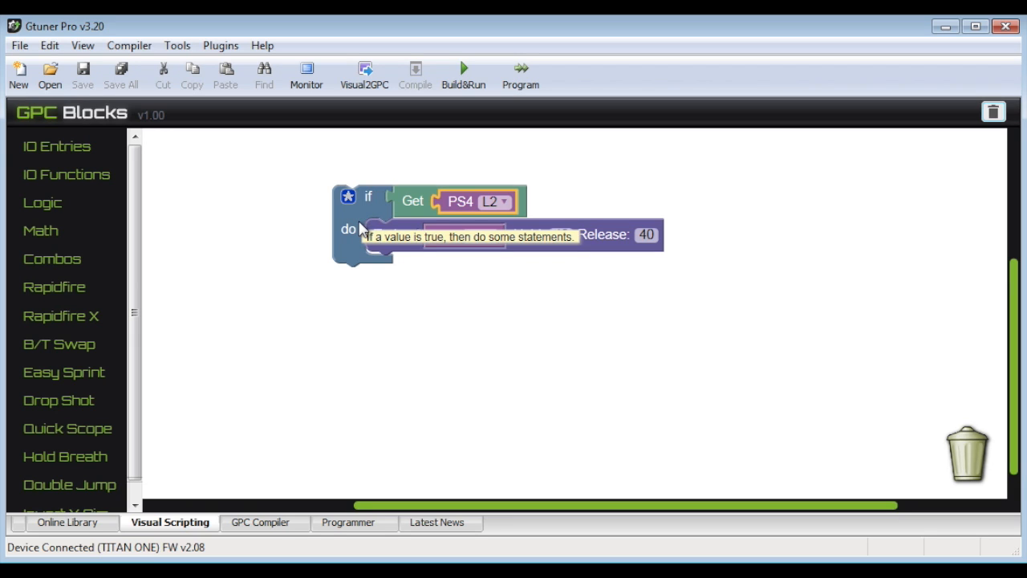
{"action": "mouse_move", "coordinate": [363, 228]}
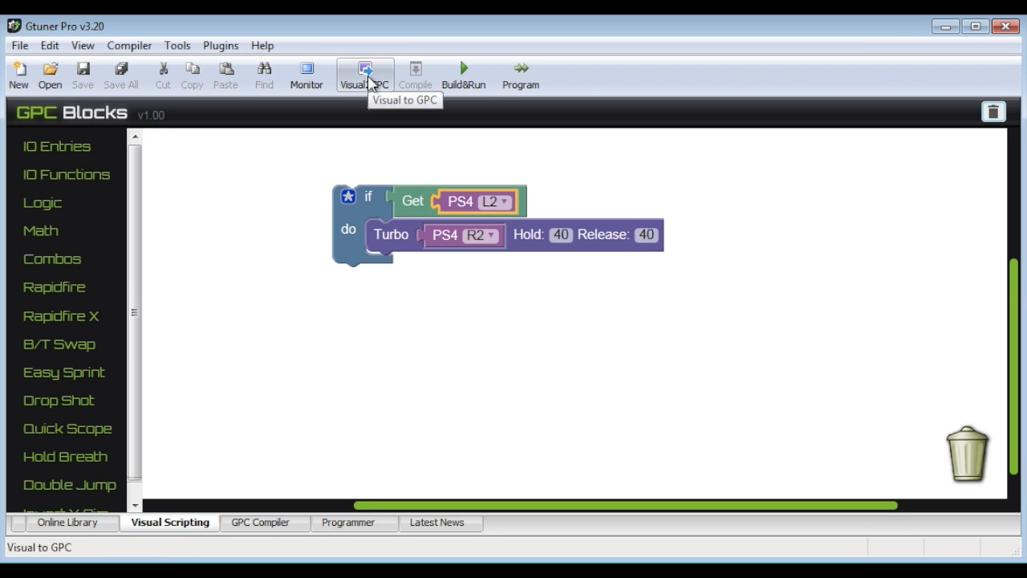
- Convert the block script to GPC code via Visual2GPC, producing main and combo Turbo_1
{"action": "left_click", "coordinate": [364, 73]}
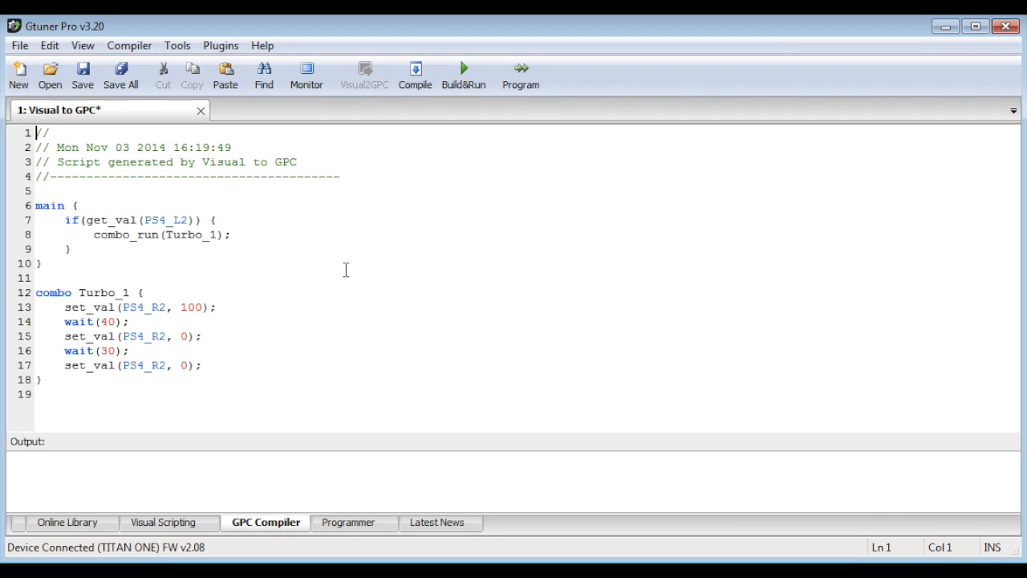
{"action": "mouse_move", "coordinate": [154, 251]}
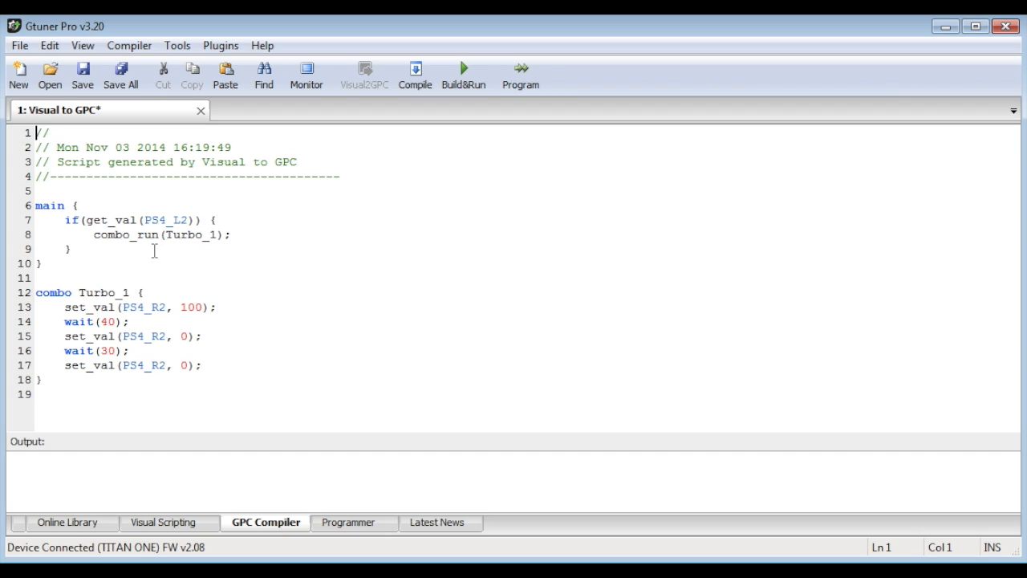
{"action": "mouse_move", "coordinate": [470, 245]}
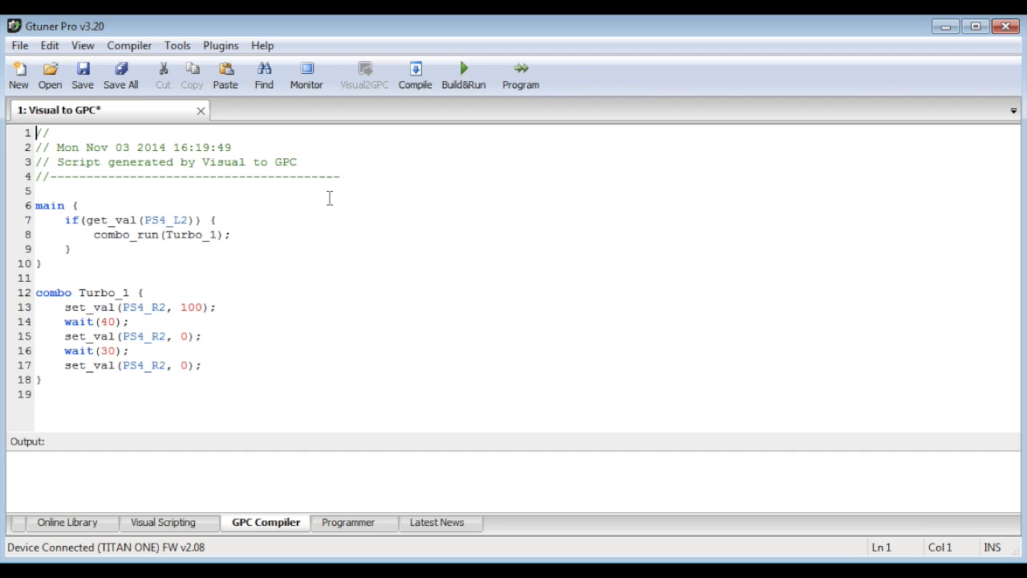
{"action": "mouse_move", "coordinate": [161, 261]}
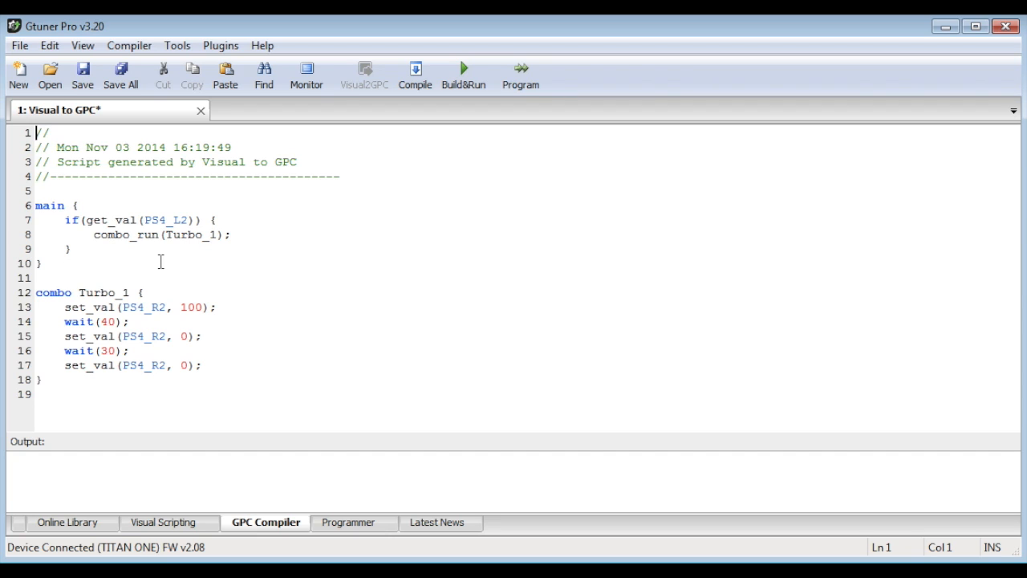
{"action": "mouse_move", "coordinate": [180, 177]}
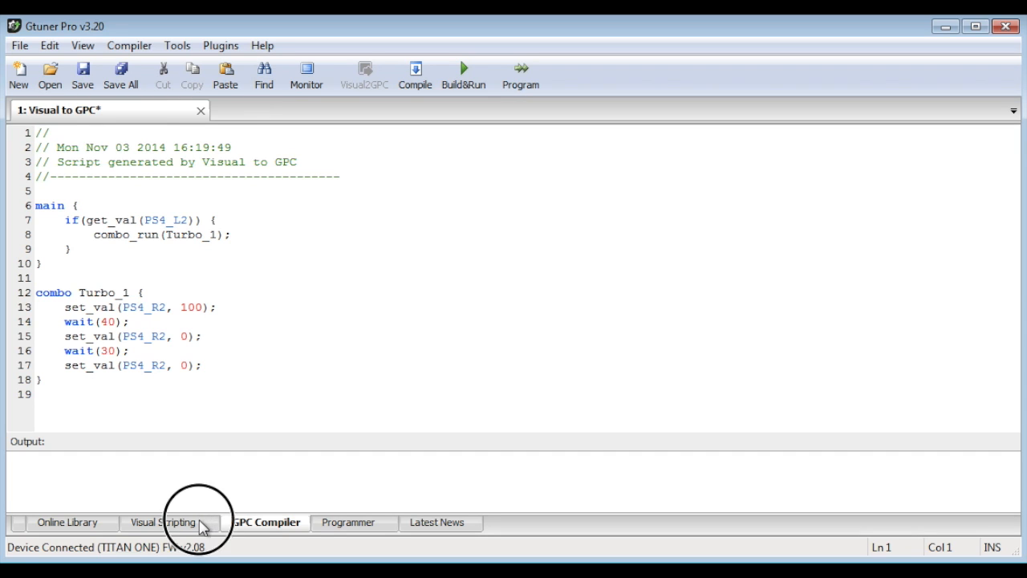
- Return to the Visual Scripting canvas and drag the whole if L2 / Turbo R2 script into the trash
{"action": "left_click", "coordinate": [169, 521]}
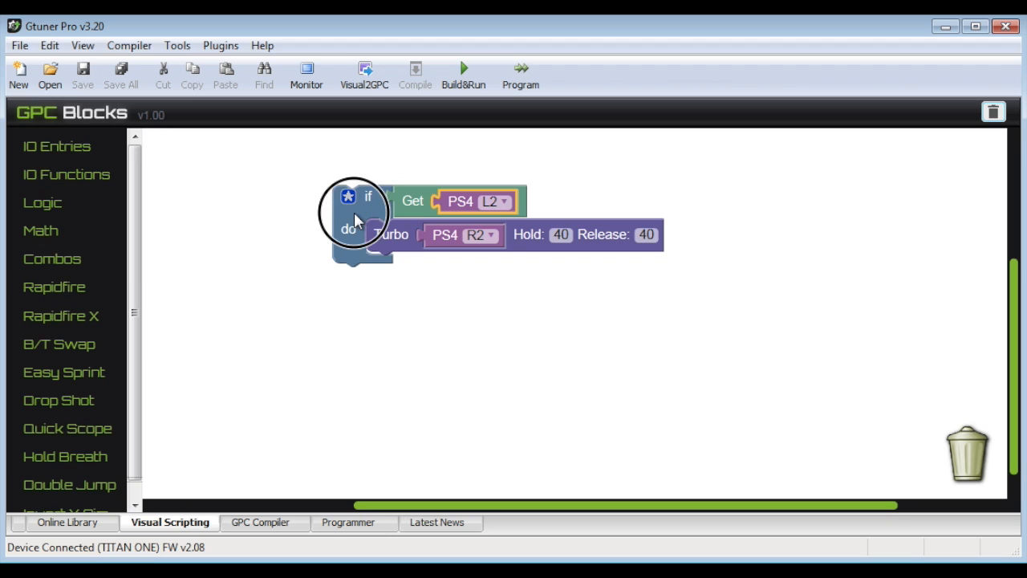
{"action": "left_click_drag", "start_coordinate": [356, 217], "coordinate": [886, 433]}
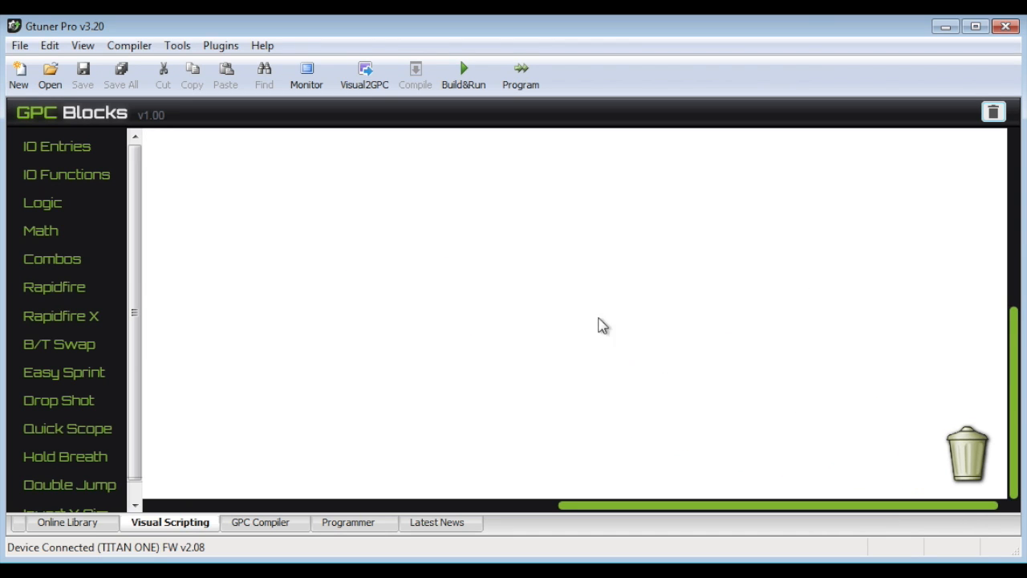
{"action": "mouse_move", "coordinate": [517, 234]}
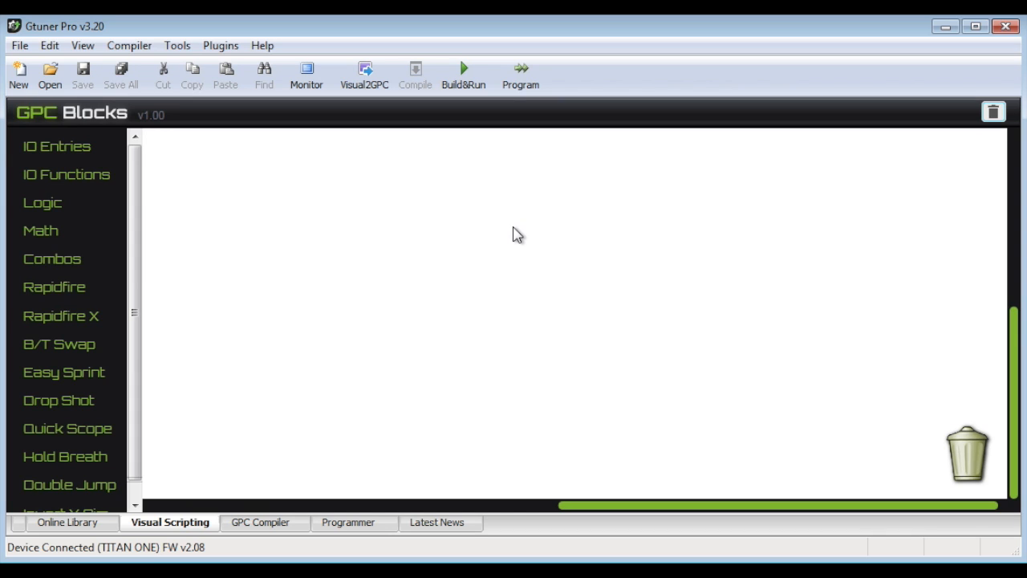
{"action": "mouse_move", "coordinate": [292, 146]}
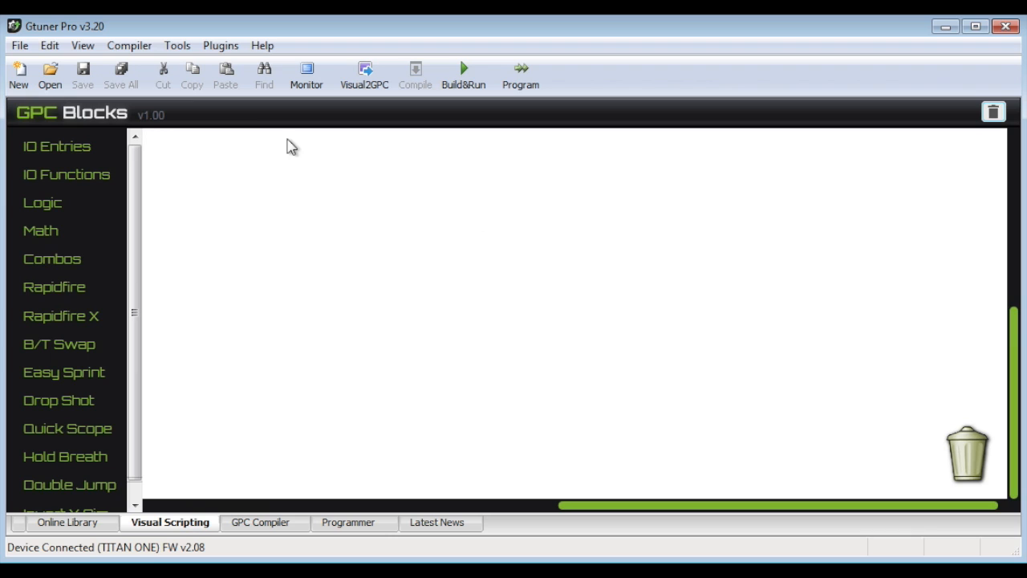
{"action": "mouse_move", "coordinate": [154, 221]}
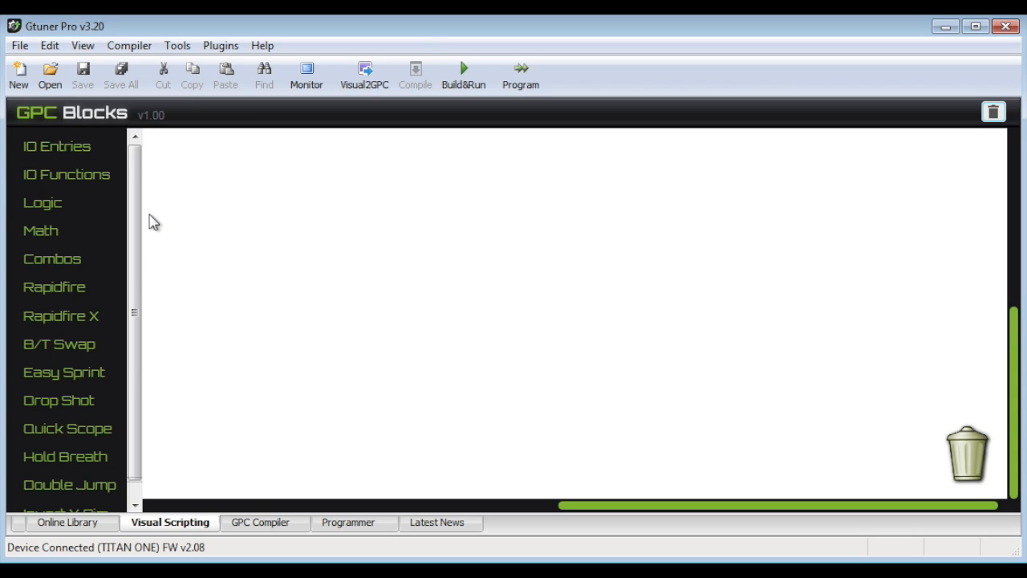
{"action": "mouse_move", "coordinate": [127, 552]}
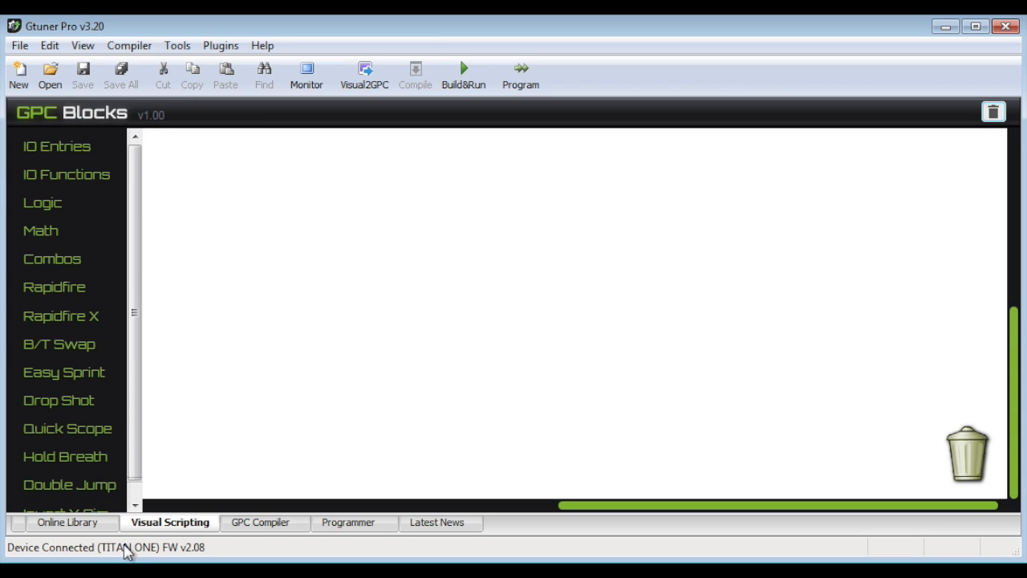
{"action": "mouse_move", "coordinate": [536, 276]}
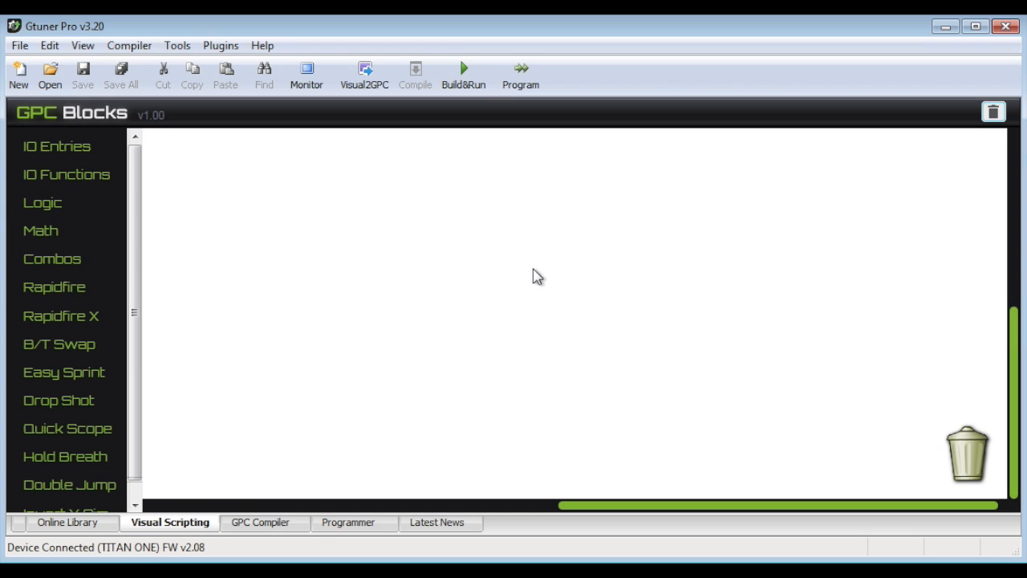
{"action": "mouse_move", "coordinate": [523, 276]}
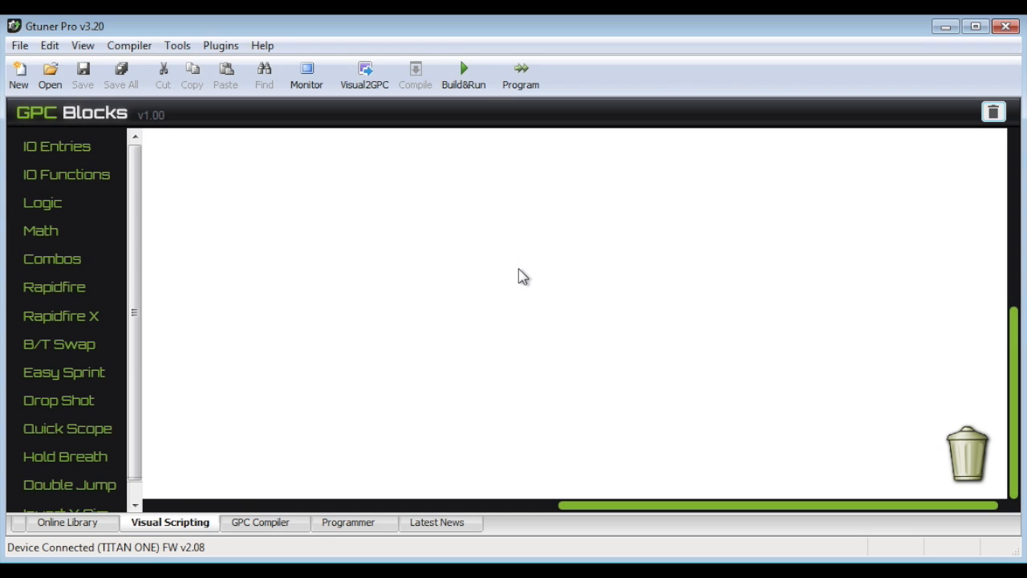